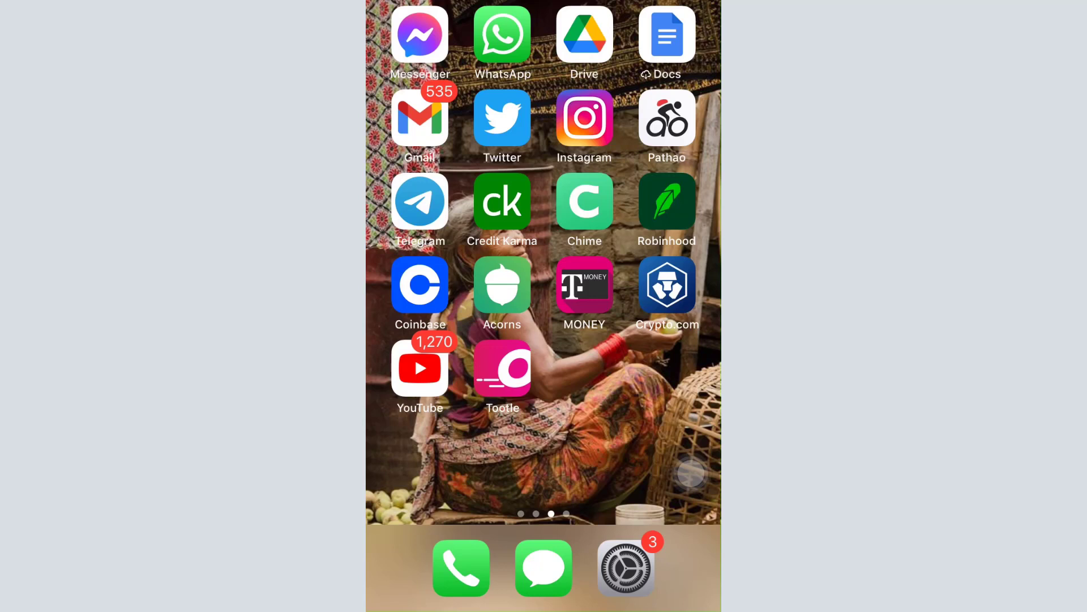
- Launch Credit Karma from the Home Screen to its free-credit-score welcome screen
click(501, 201)
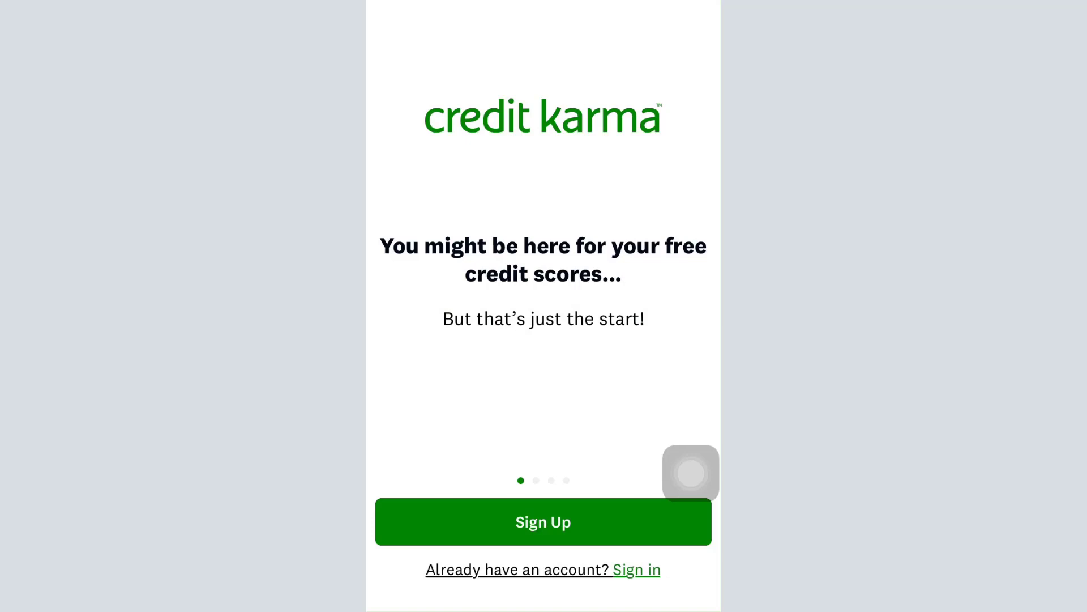
- Go to the Sign In form for an existing account via 'Already have an account?'
click(636, 569)
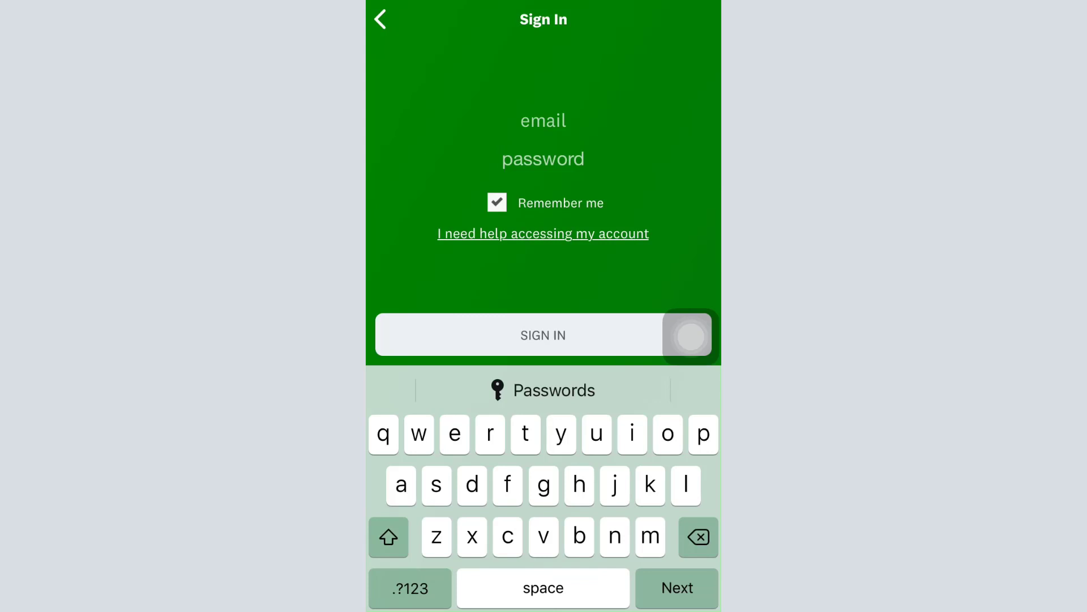
- Back out of the Sign In form to the welcome screen without entering anything
click(543, 158)
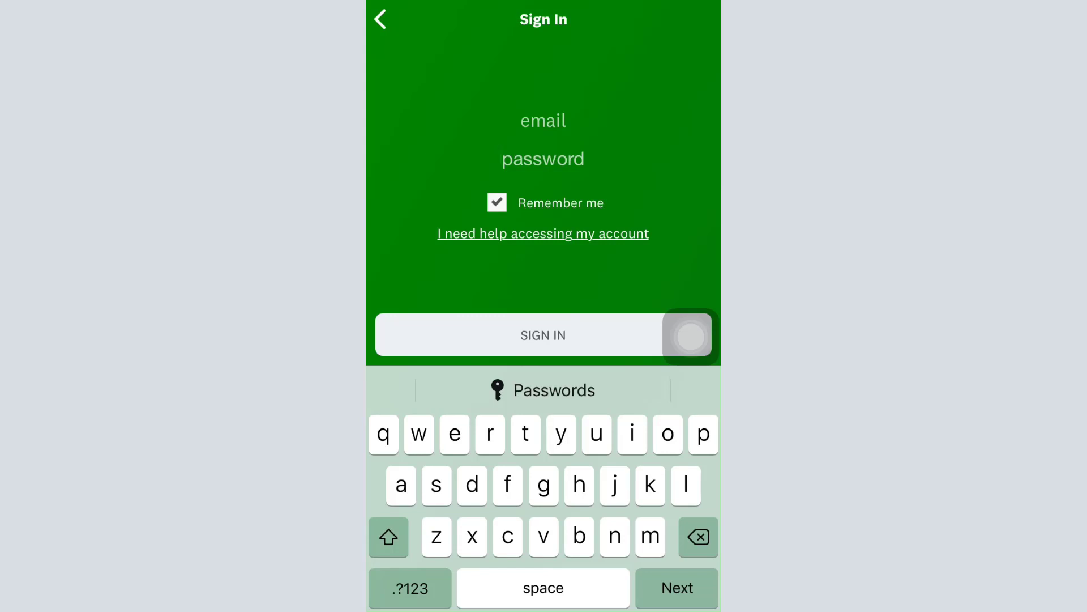
click(381, 19)
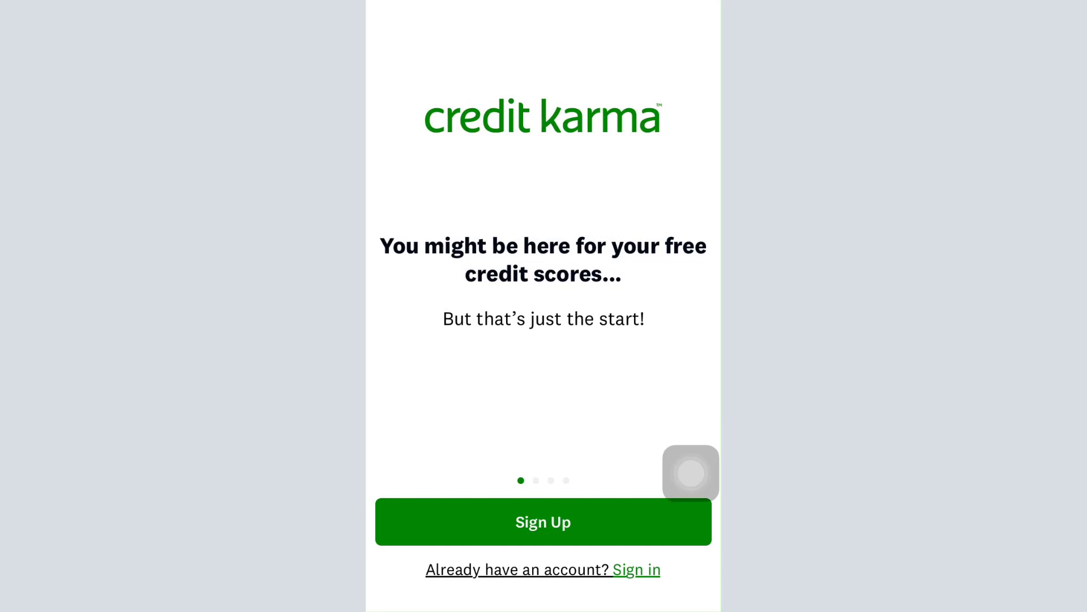